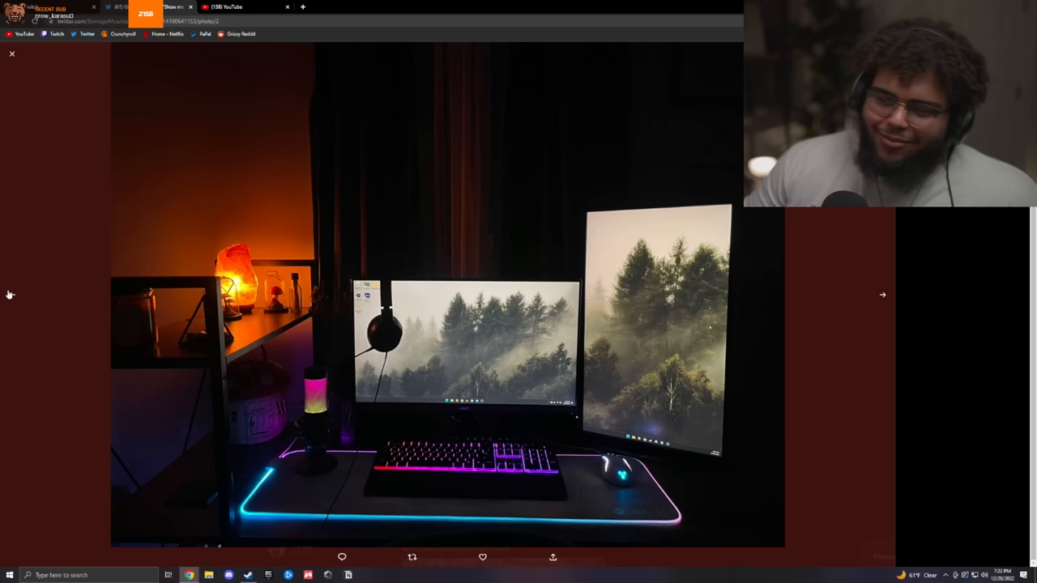
Flip through the remaining desk-setup photos and the video, then close the viewer back to the replies
{"action": "left_click", "coordinate": [881, 295]}
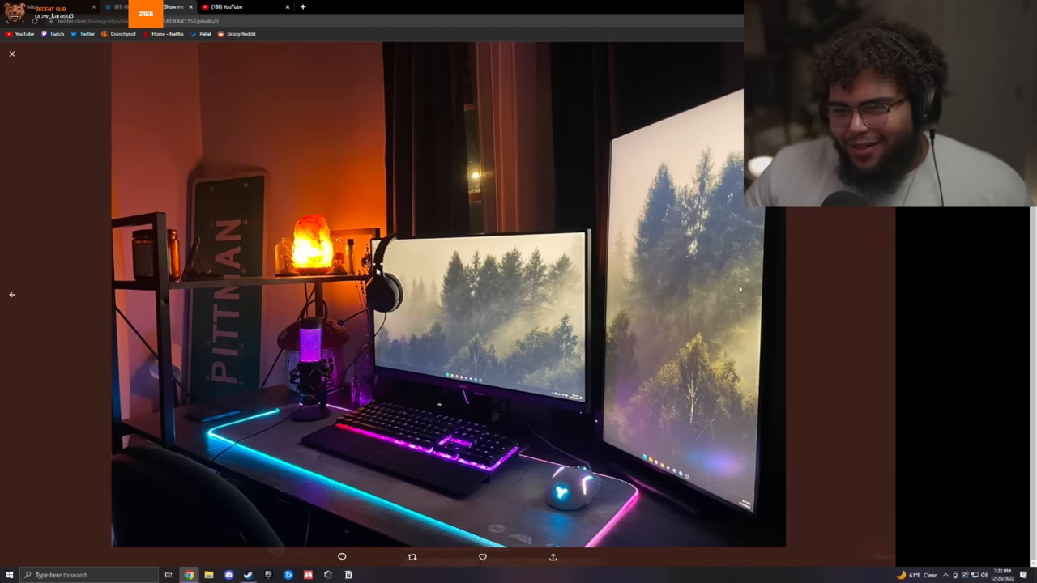
{"action": "left_click", "coordinate": [11, 295]}
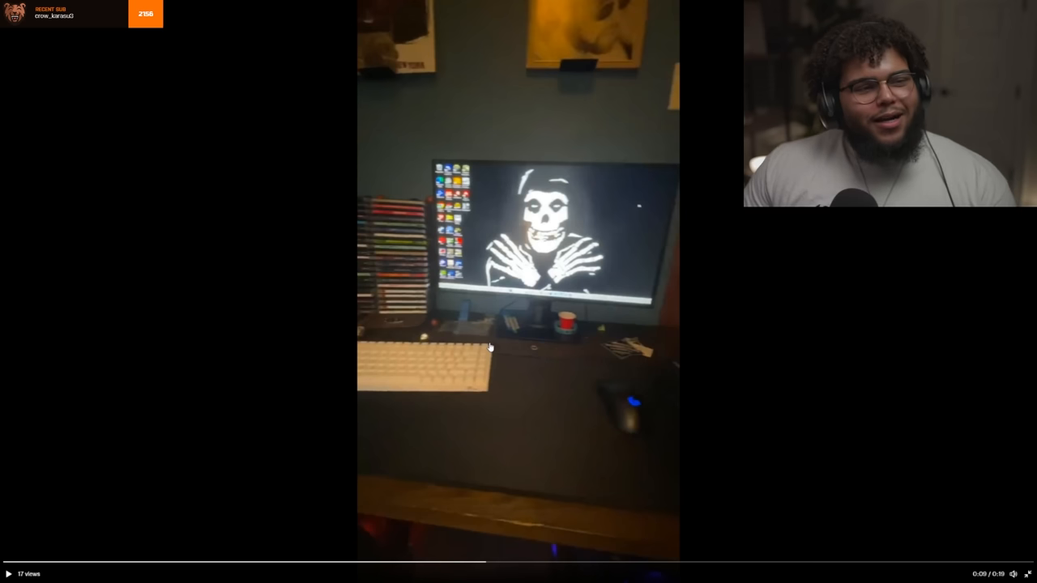
{"action": "mouse_move", "coordinate": [561, 353]}
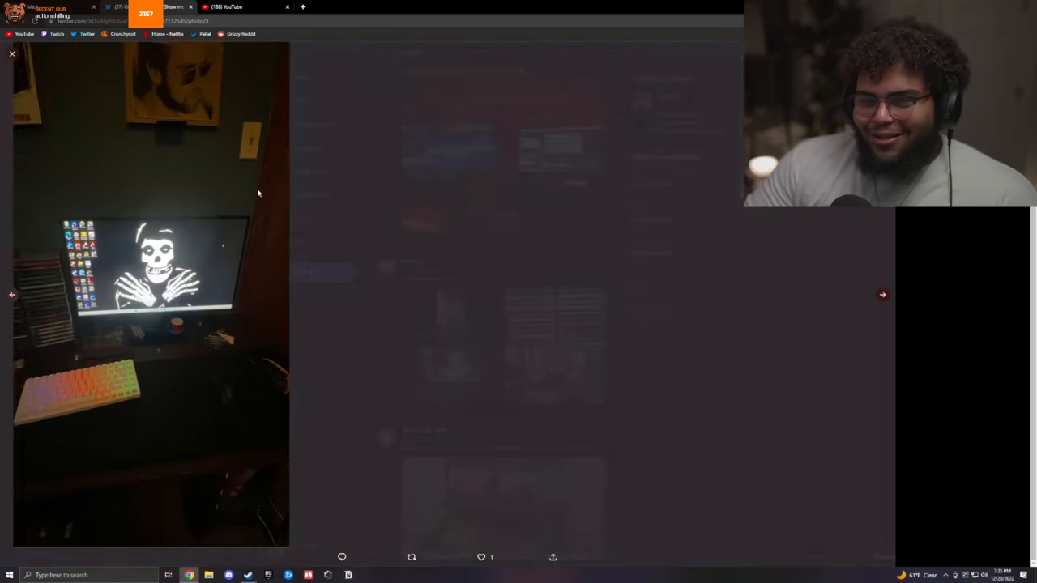
{"action": "left_click", "coordinate": [882, 295]}
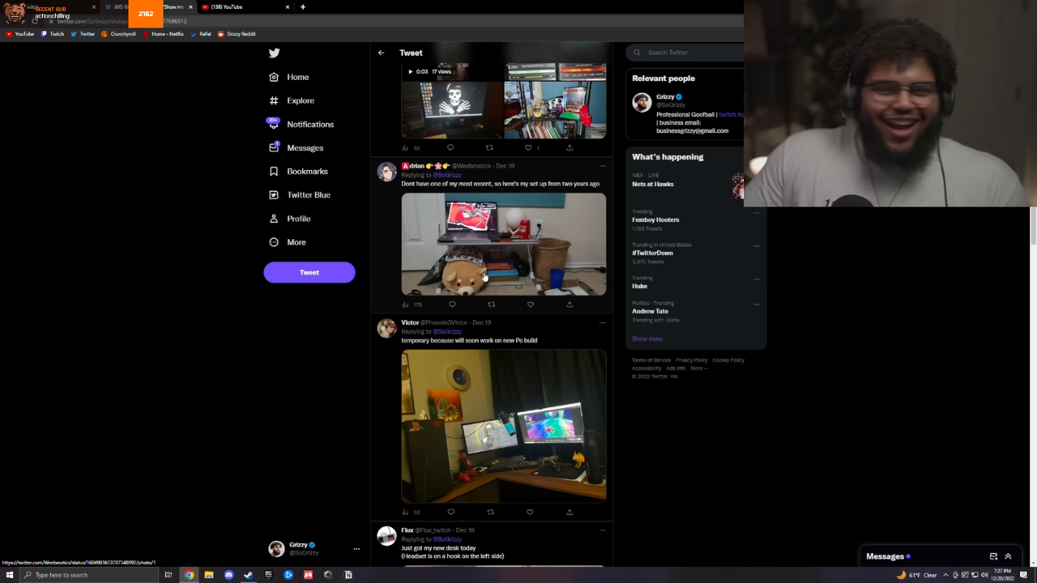
Scroll further down the replies toward the triple-monitor setup with a boom-arm mic
{"action": "scroll", "scroll_direction": "down", "scroll_amount": 3}
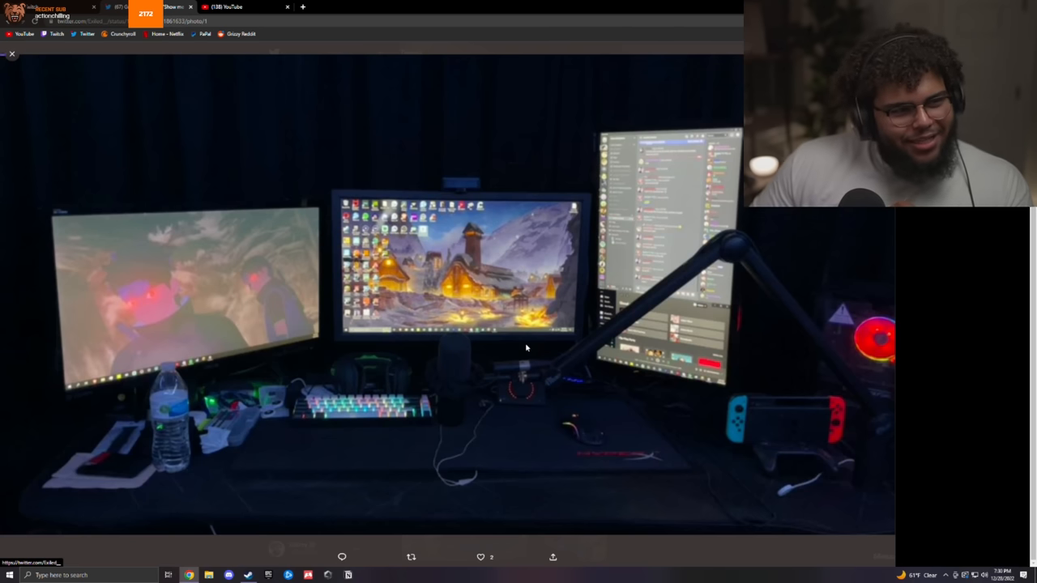
{"action": "mouse_move", "coordinate": [755, 350]}
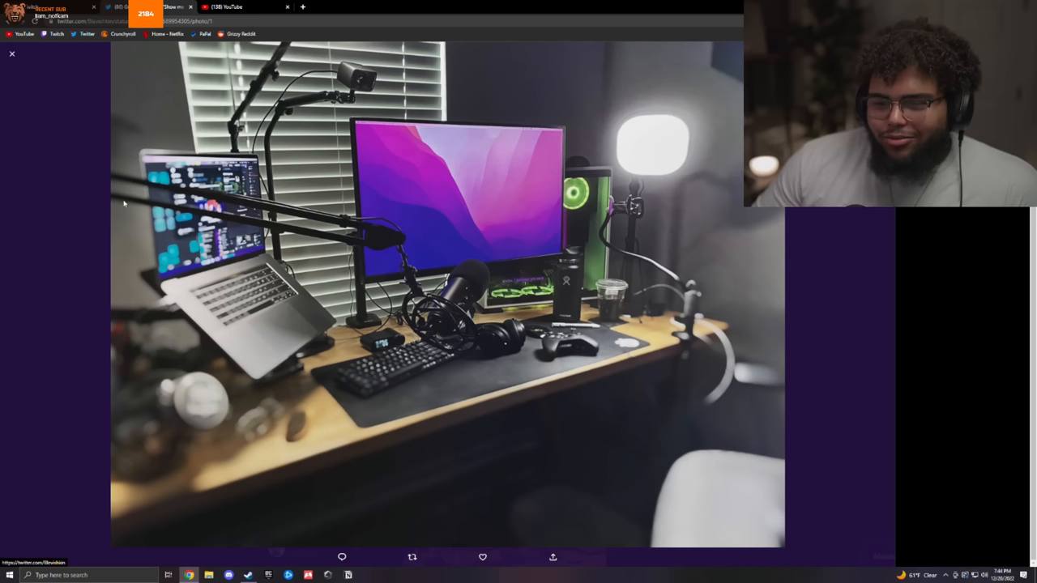
{"action": "mouse_move", "coordinate": [624, 353]}
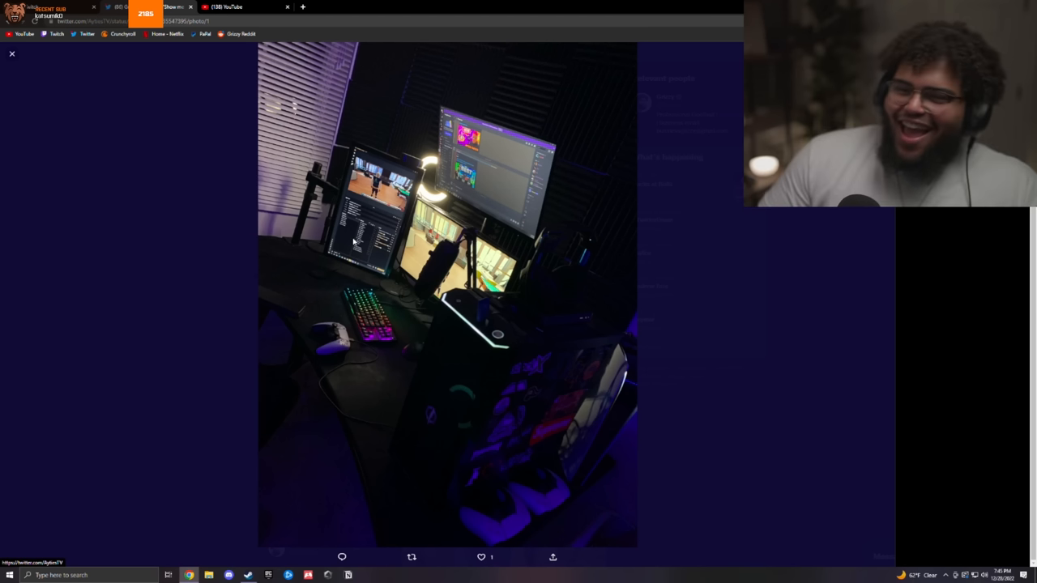
{"action": "mouse_move", "coordinate": [507, 320]}
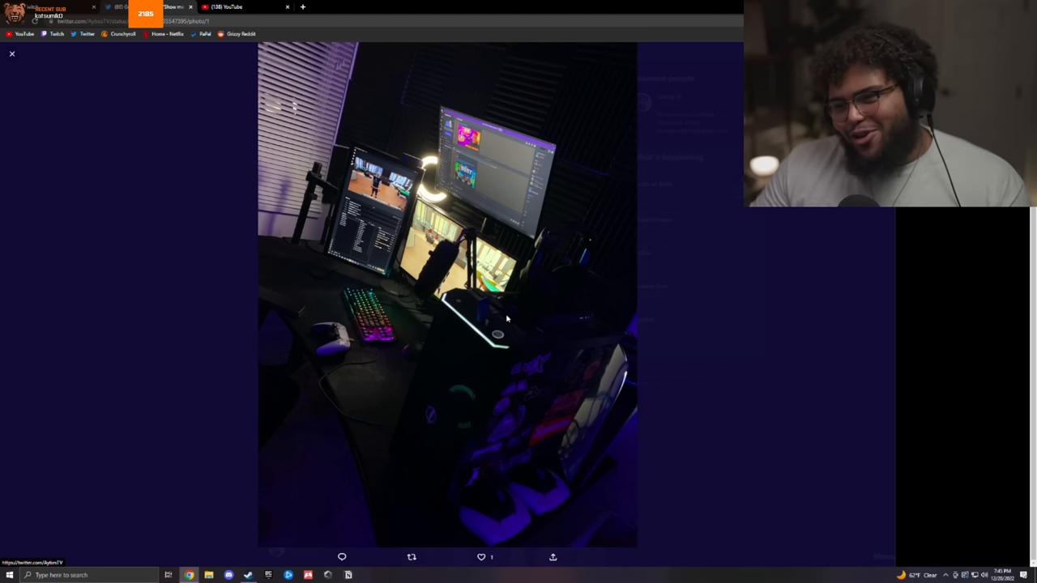
{"action": "mouse_move", "coordinate": [386, 78]}
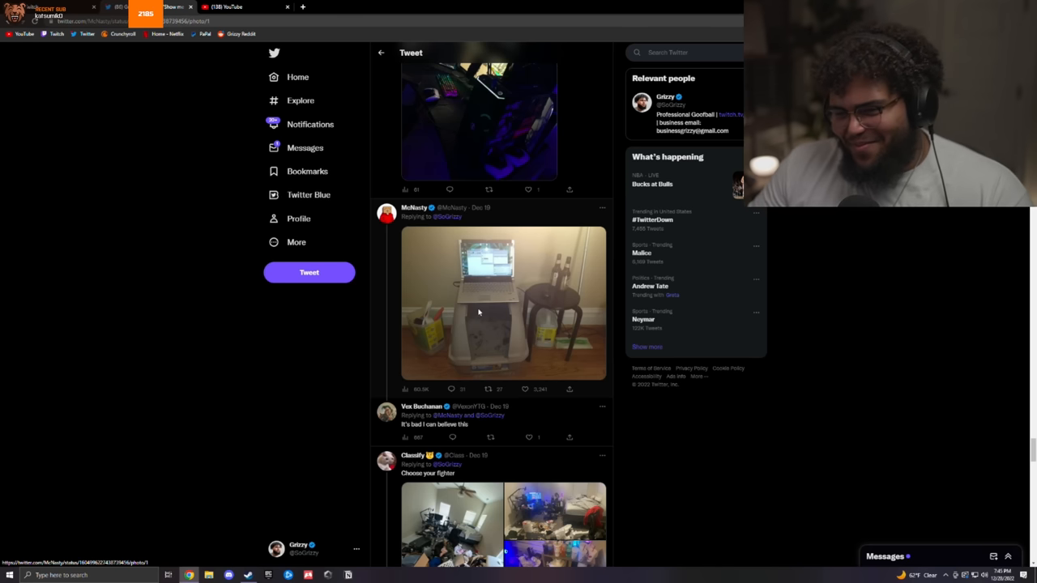
View the laptop-on-a-litter-box photo, then continue down to the desk-beside-a-toilet reply
{"action": "left_click", "coordinate": [479, 311]}
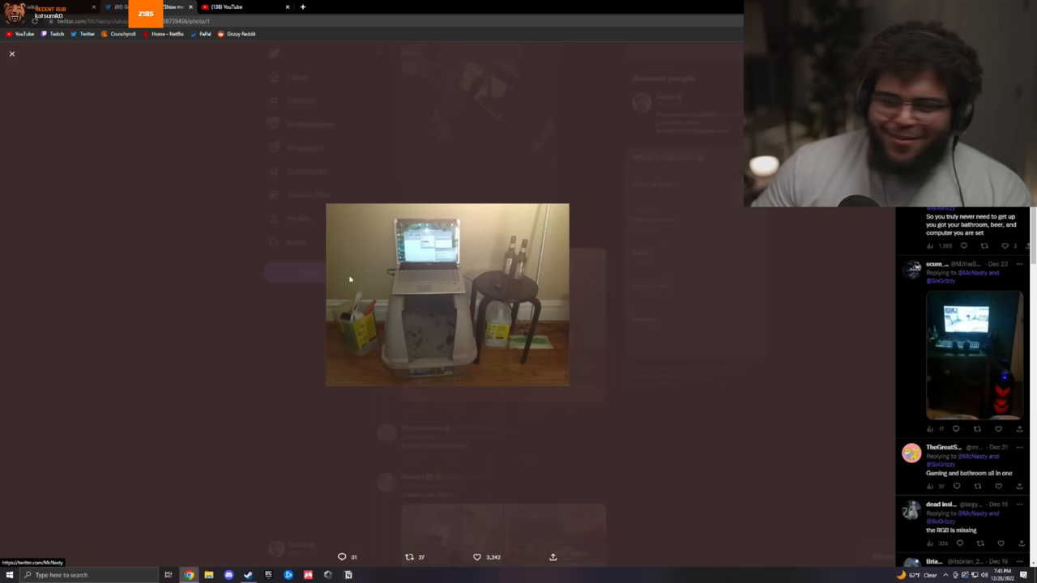
{"action": "mouse_move", "coordinate": [204, 337]}
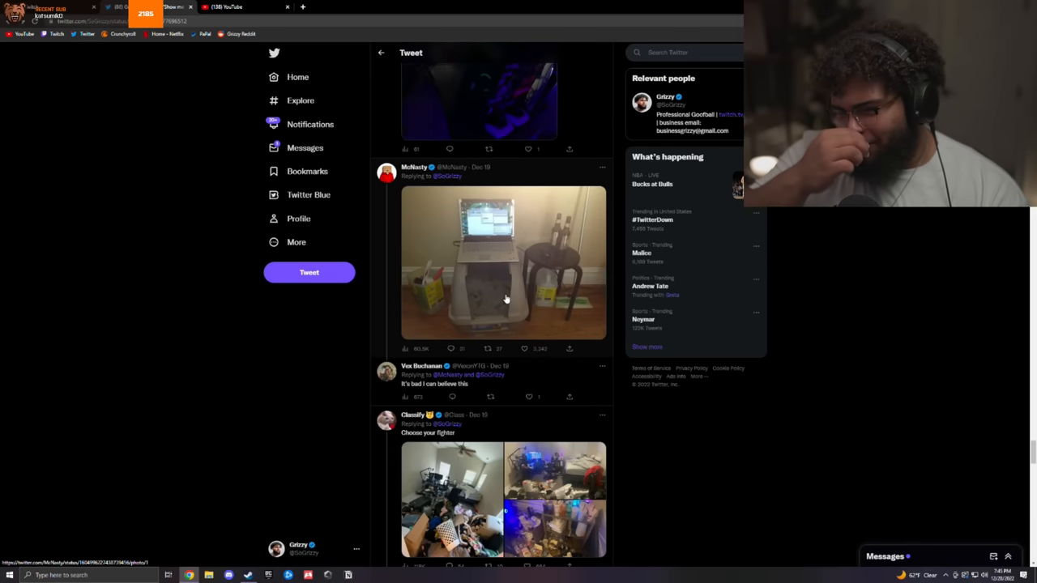
{"action": "scroll", "scroll_direction": "down", "scroll_amount": 3}
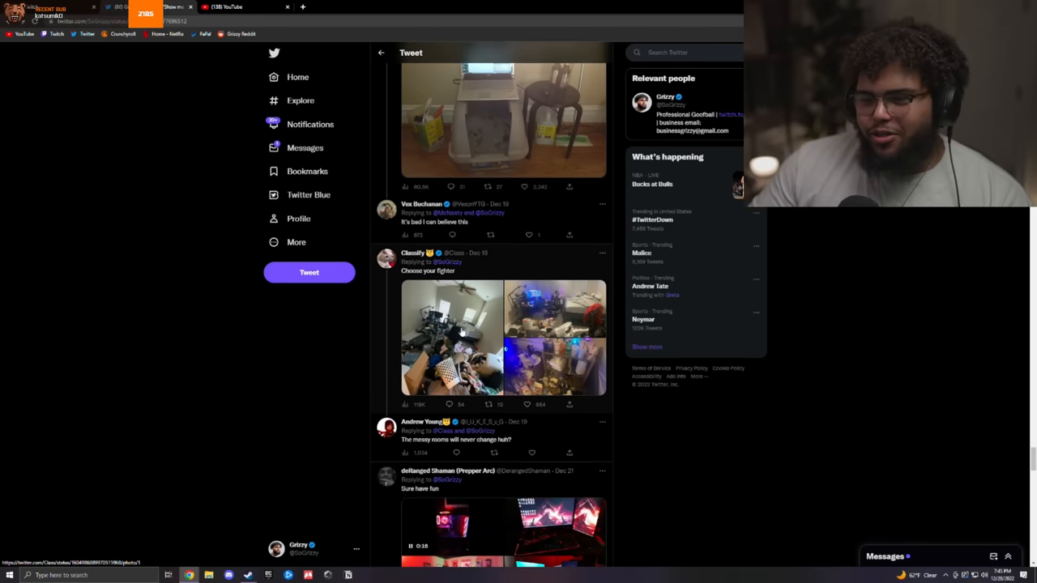
{"action": "left_click", "coordinate": [452, 342]}
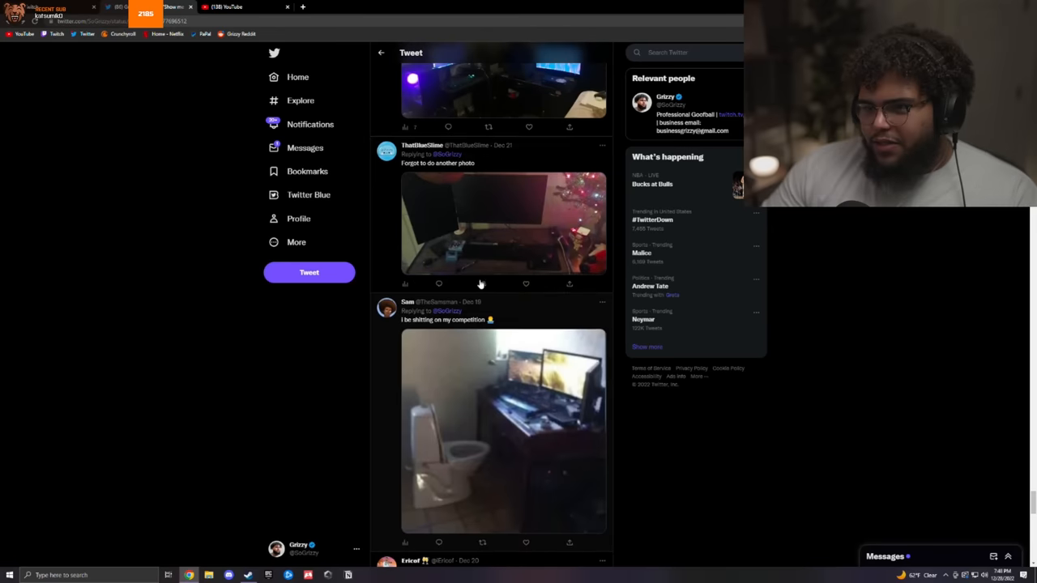
View the corner desk with gaming chair photo and continue toward the pink-lit PC reply
{"action": "scroll", "scroll_direction": "down", "scroll_amount": 3}
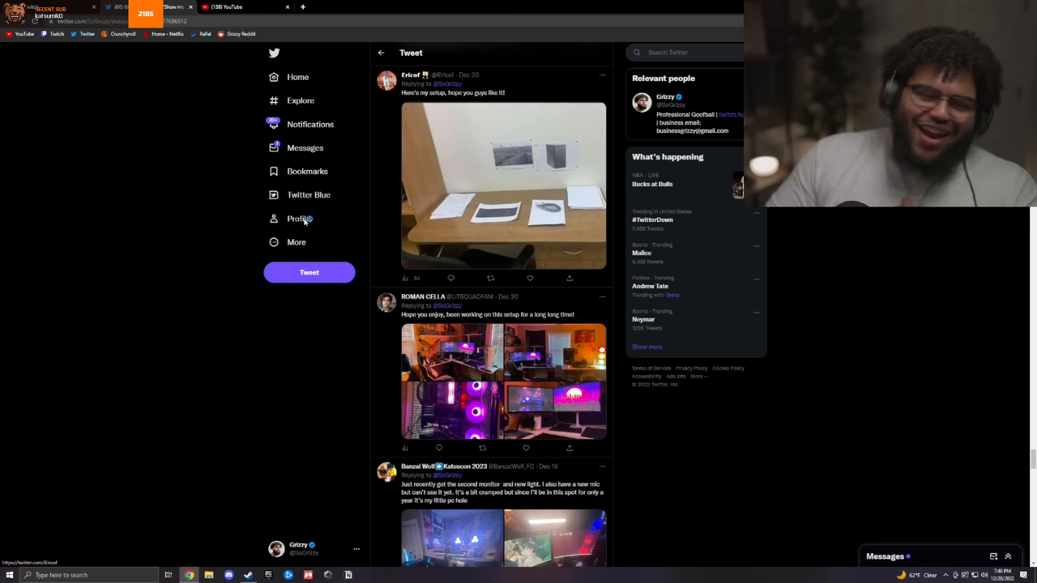
{"action": "left_click", "coordinate": [502, 187]}
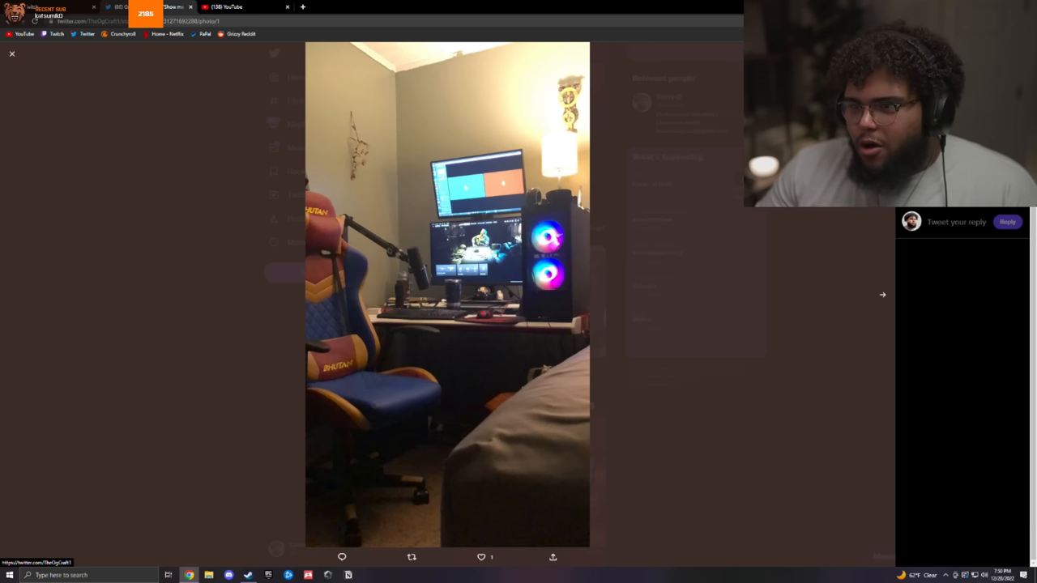
{"action": "left_click", "coordinate": [881, 295]}
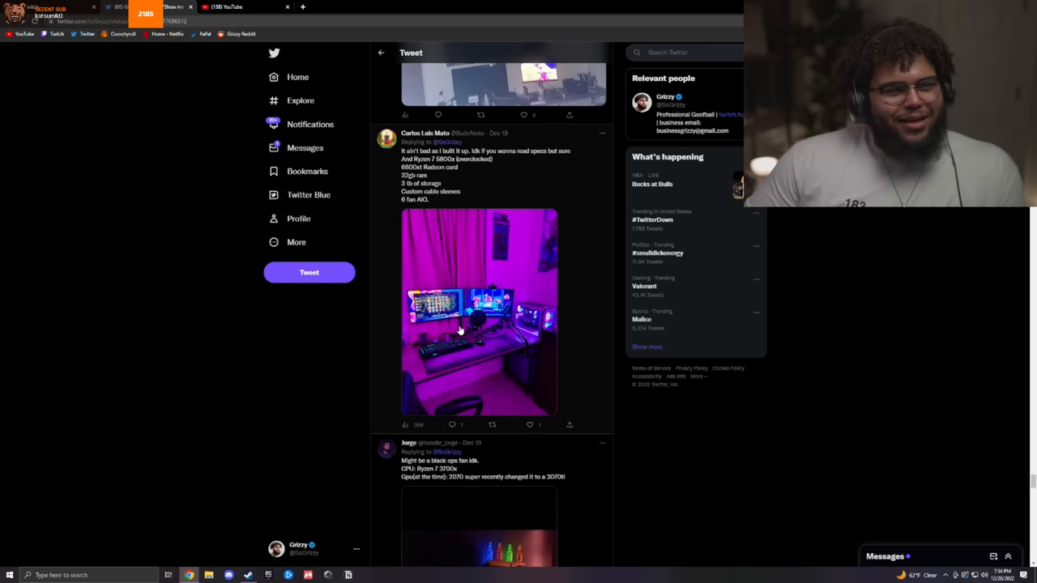
Flip back and forth between the red-lit and purple-lit photos of the setup
{"action": "scroll", "scroll_direction": "down", "scroll_amount": 3}
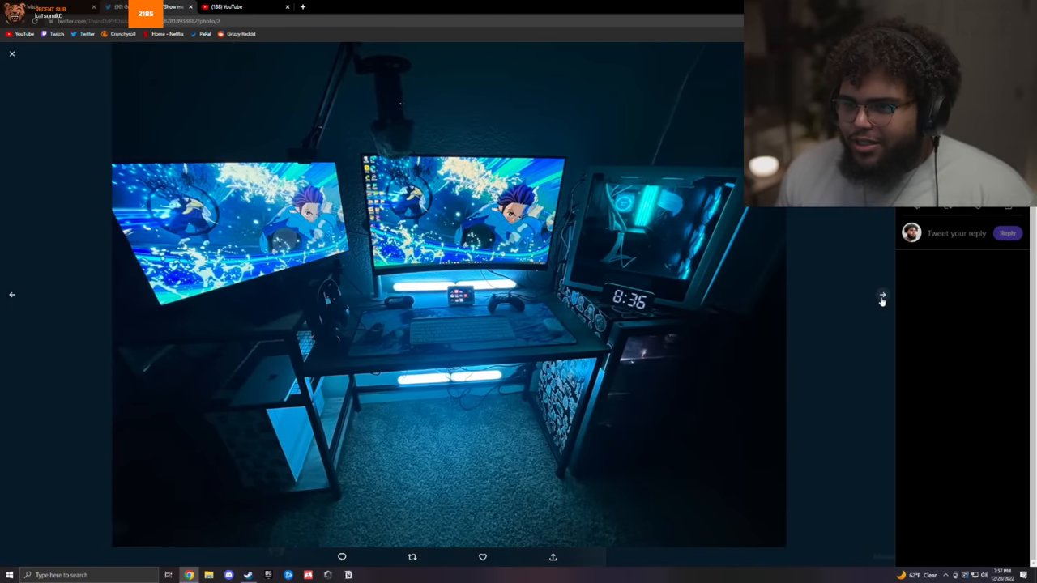
{"action": "left_click", "coordinate": [881, 297]}
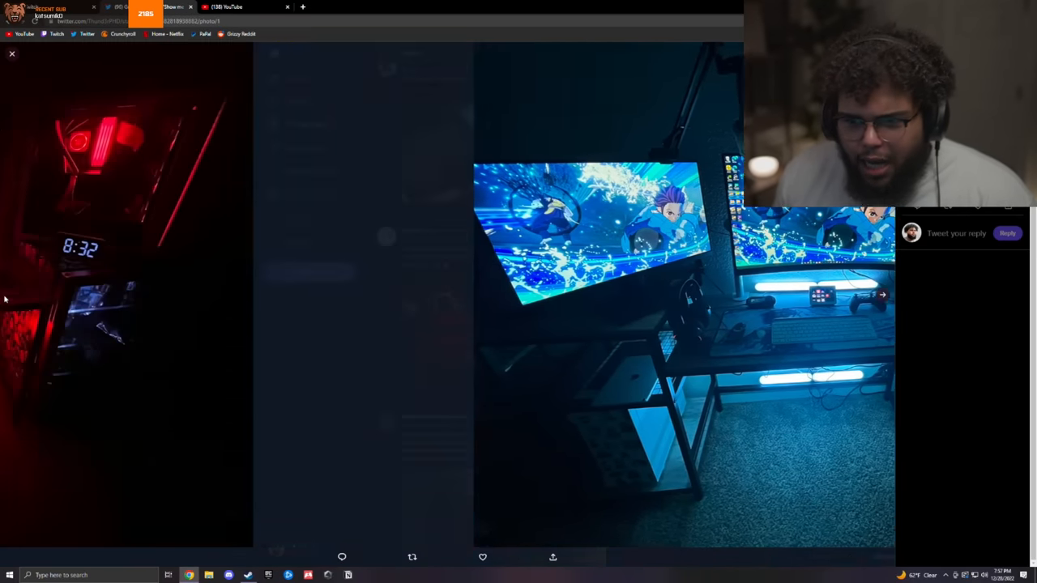
{"action": "left_click", "coordinate": [882, 295]}
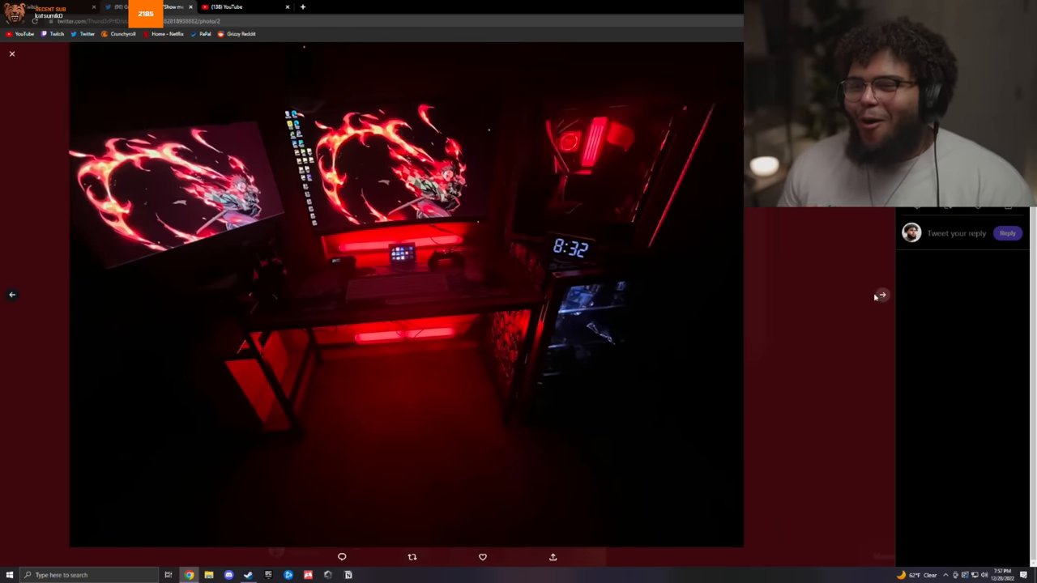
{"action": "left_click", "coordinate": [881, 295]}
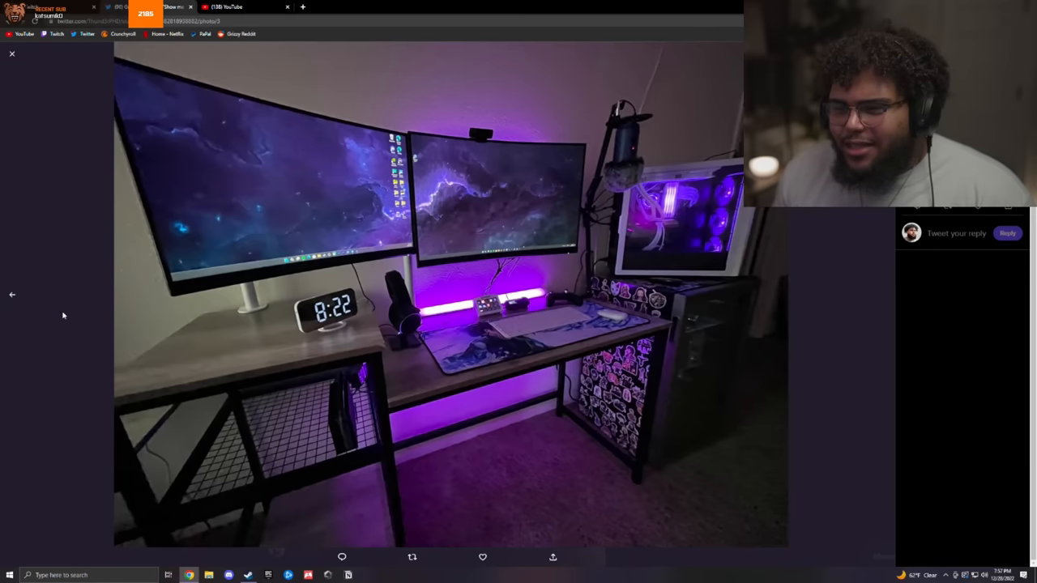
{"action": "left_click", "coordinate": [881, 295]}
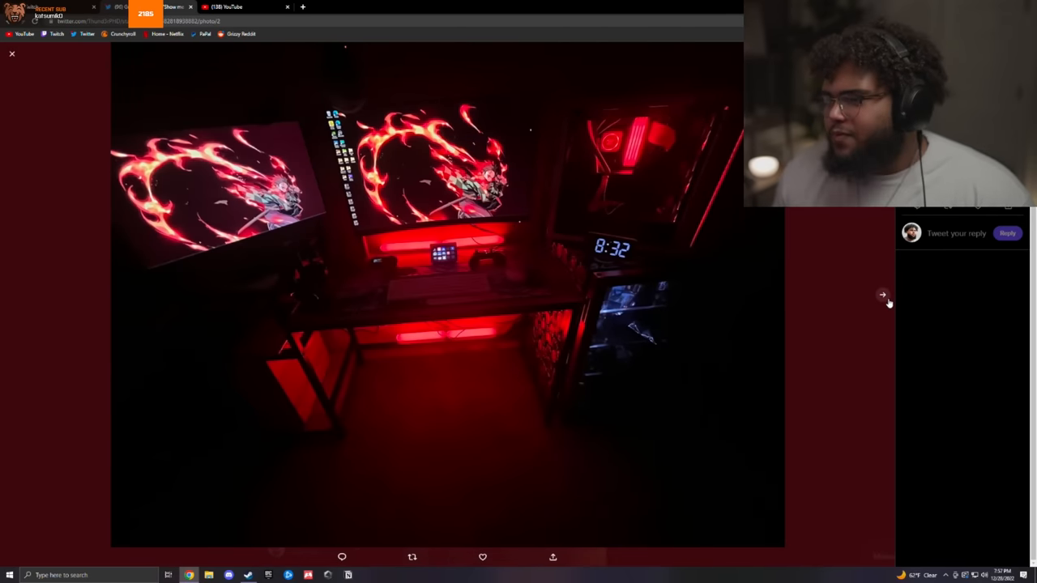
{"action": "left_click", "coordinate": [881, 295]}
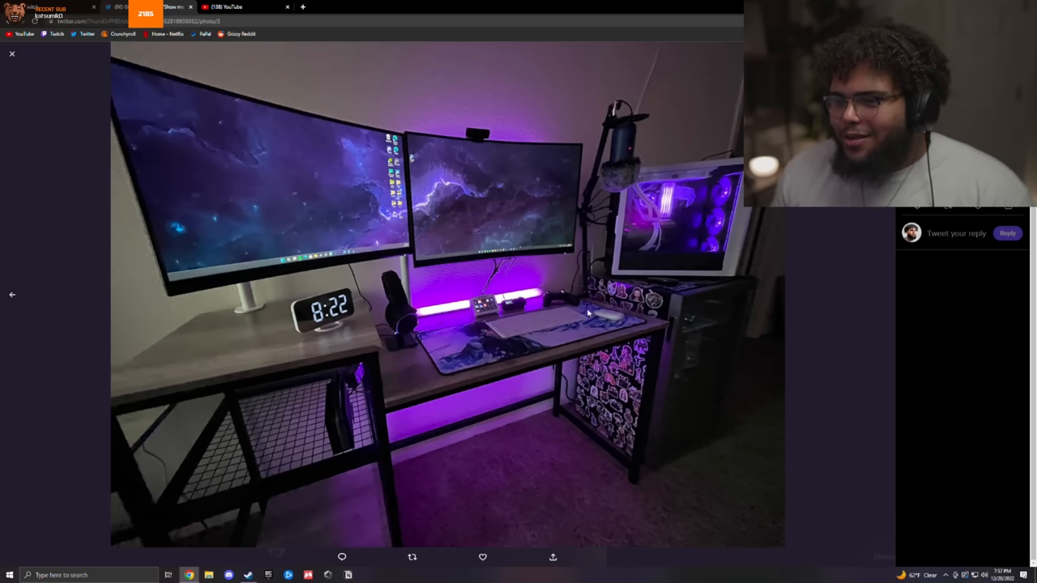
{"action": "mouse_move", "coordinate": [527, 332]}
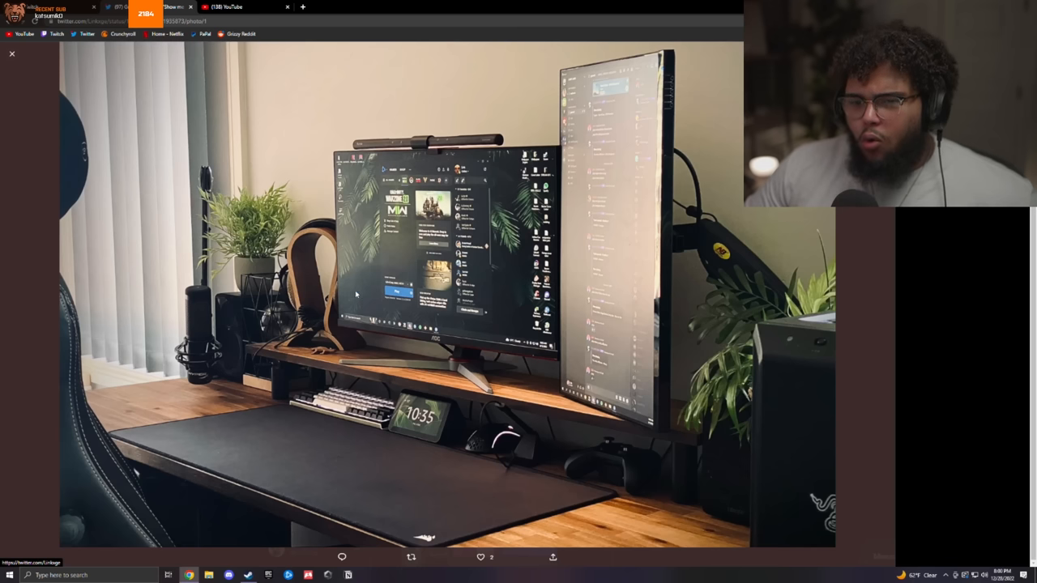
Leave that viewer and bring up the cluttered, trash-covered computer desk photo
{"action": "left_click", "coordinate": [10, 52]}
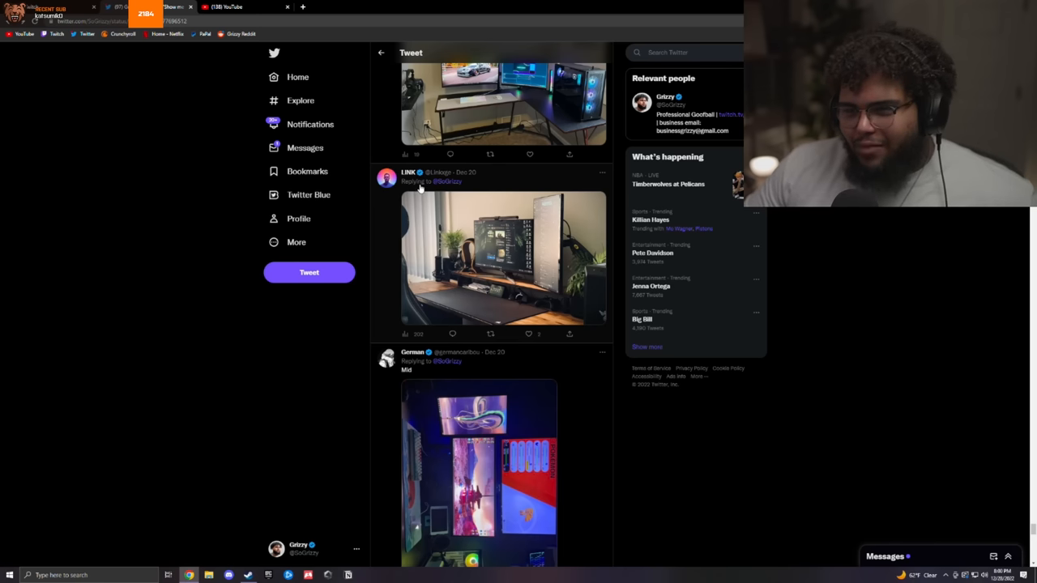
{"action": "left_click", "coordinate": [486, 259]}
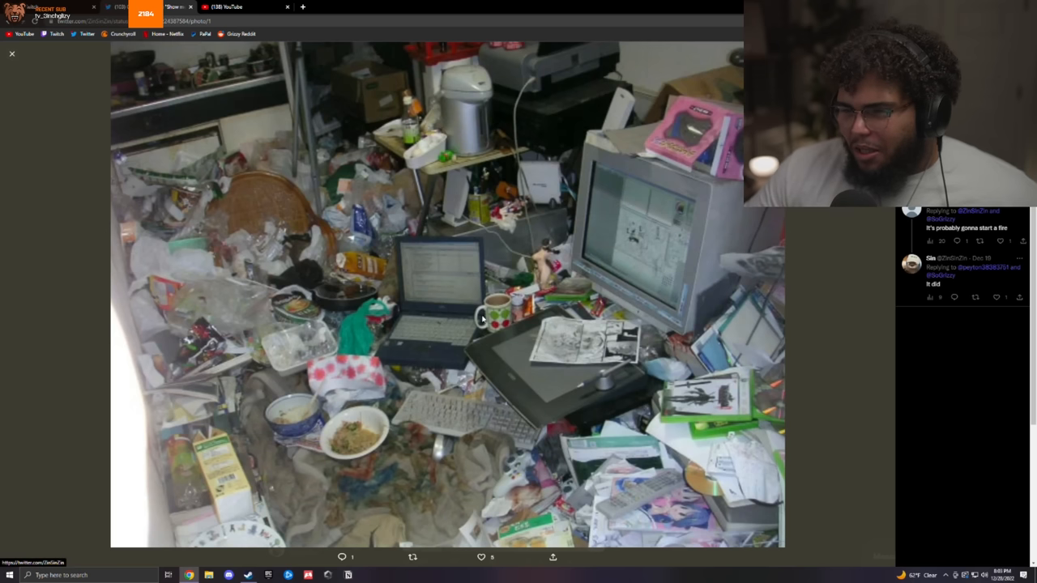
{"action": "mouse_move", "coordinate": [272, 280]}
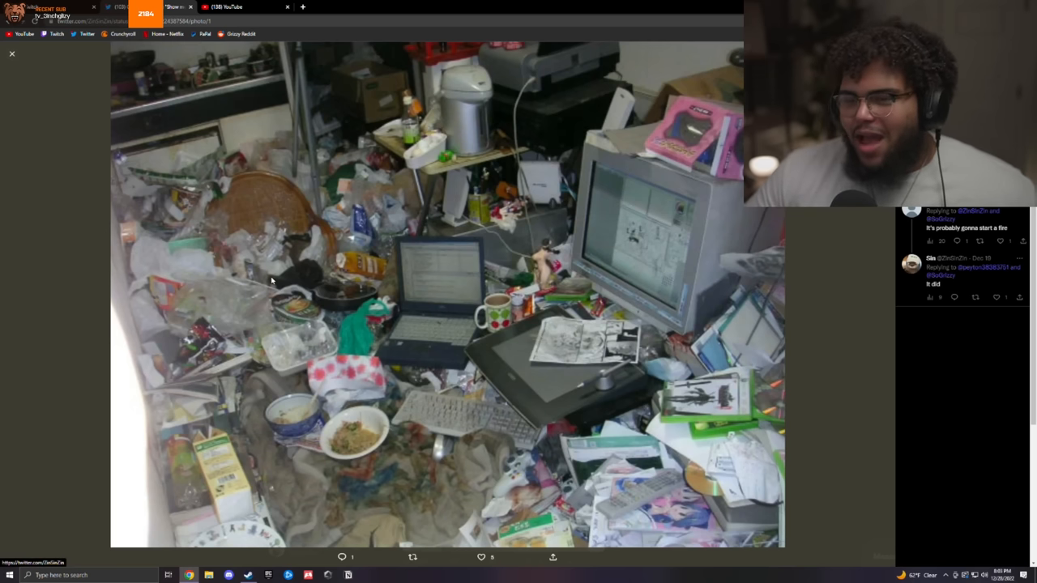
{"action": "mouse_move", "coordinate": [45, 230]}
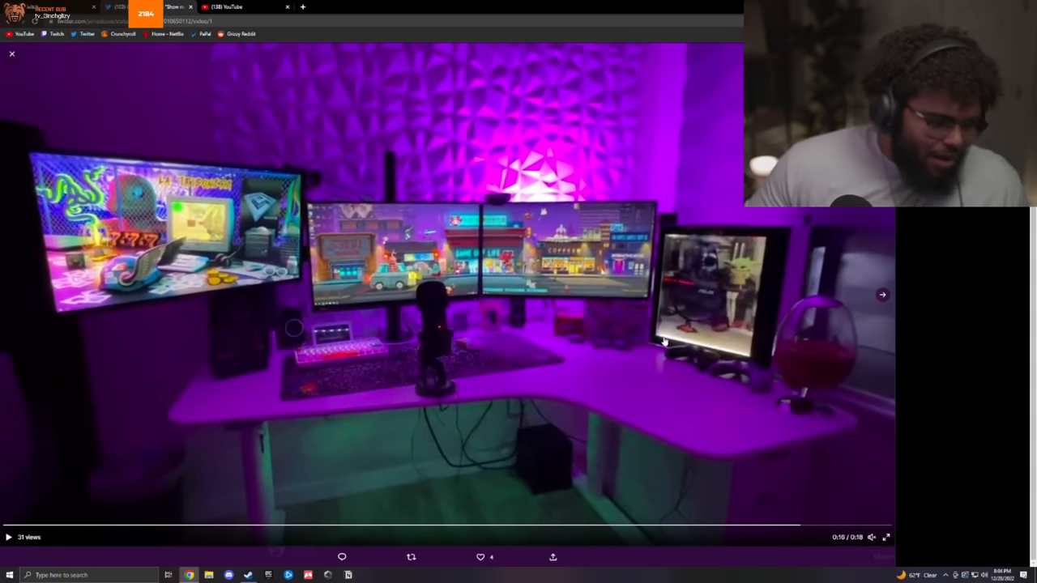
Play the purple-lit three-monitor corner desk video and advance past it
{"action": "left_click", "coordinate": [10, 538]}
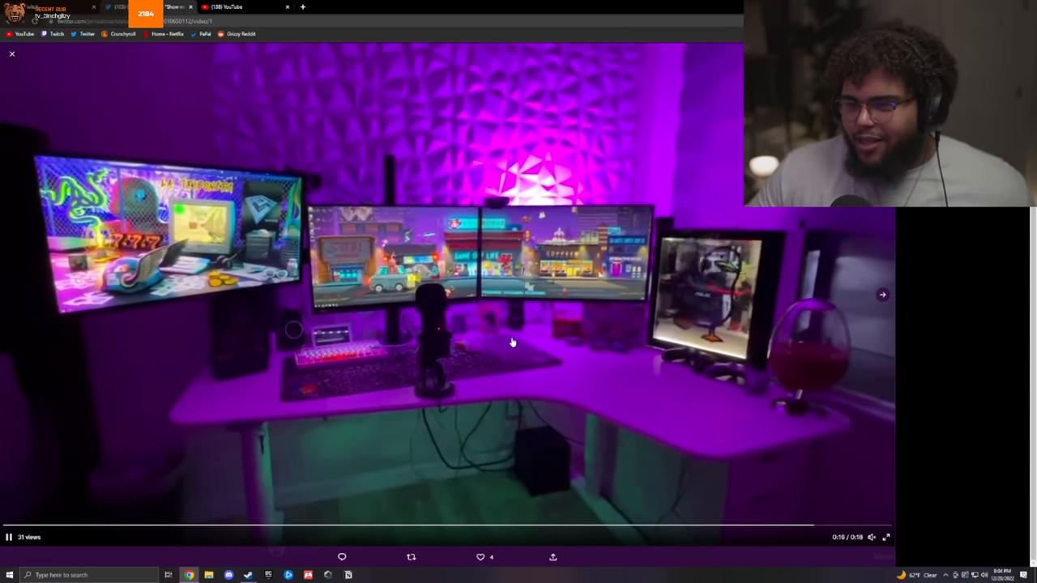
{"action": "left_click", "coordinate": [882, 295]}
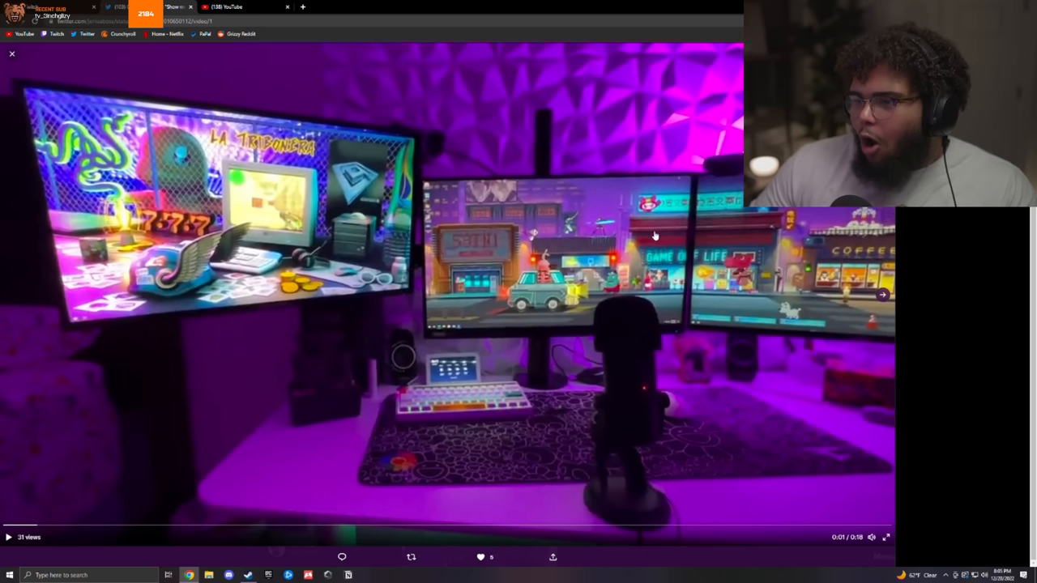
{"action": "mouse_move", "coordinate": [766, 257]}
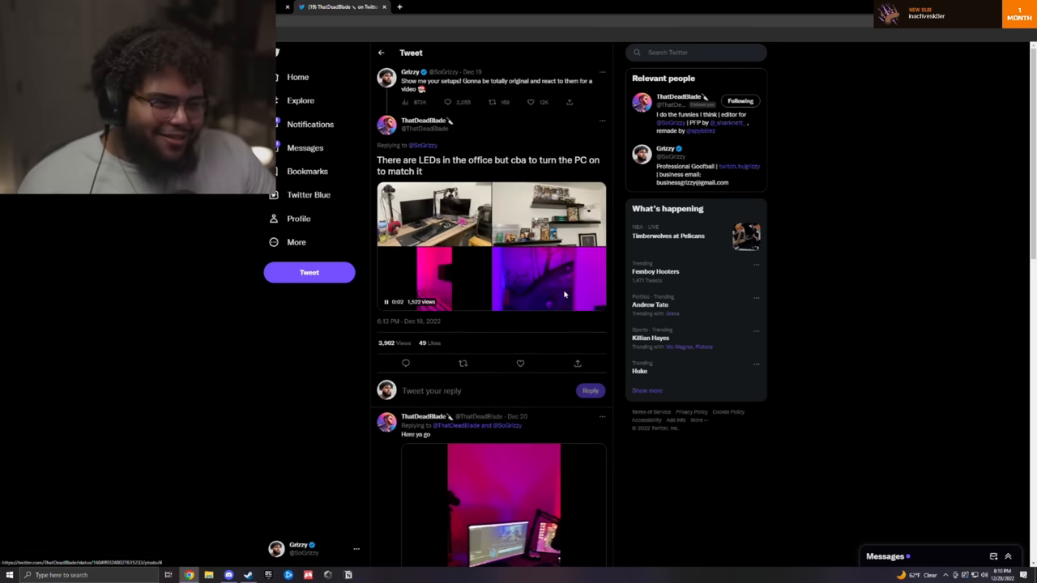
Like the office-LEDs reply and go back to the full list of setup replies
{"action": "left_click", "coordinate": [549, 279]}
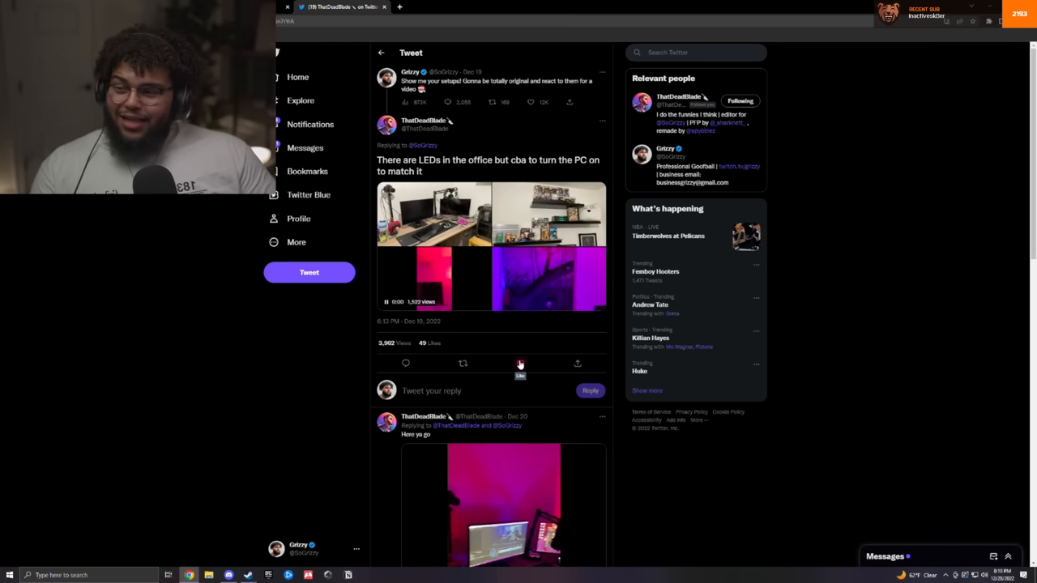
{"action": "left_click", "coordinate": [519, 363]}
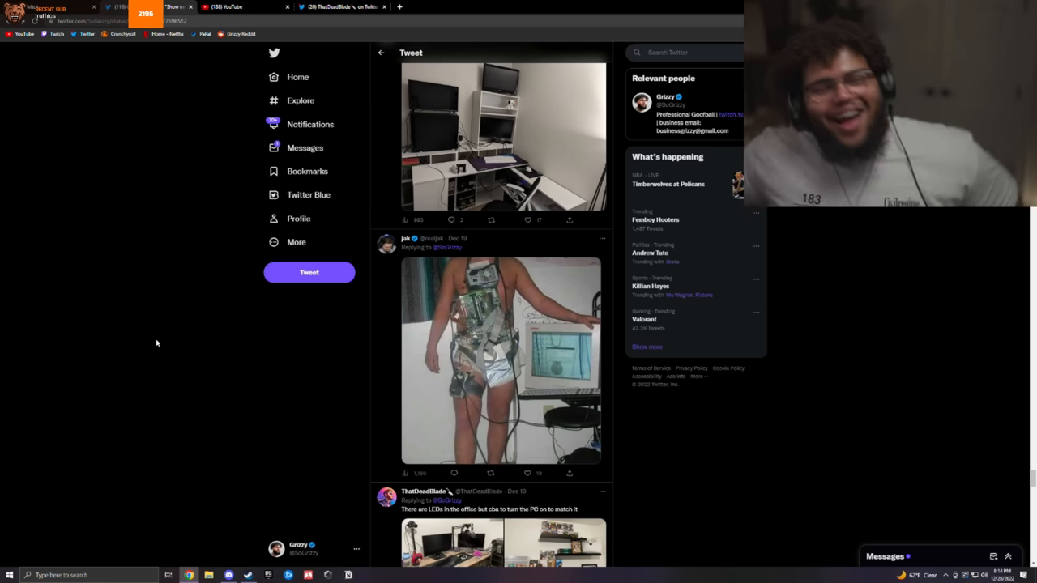
{"action": "mouse_move", "coordinate": [358, 387]}
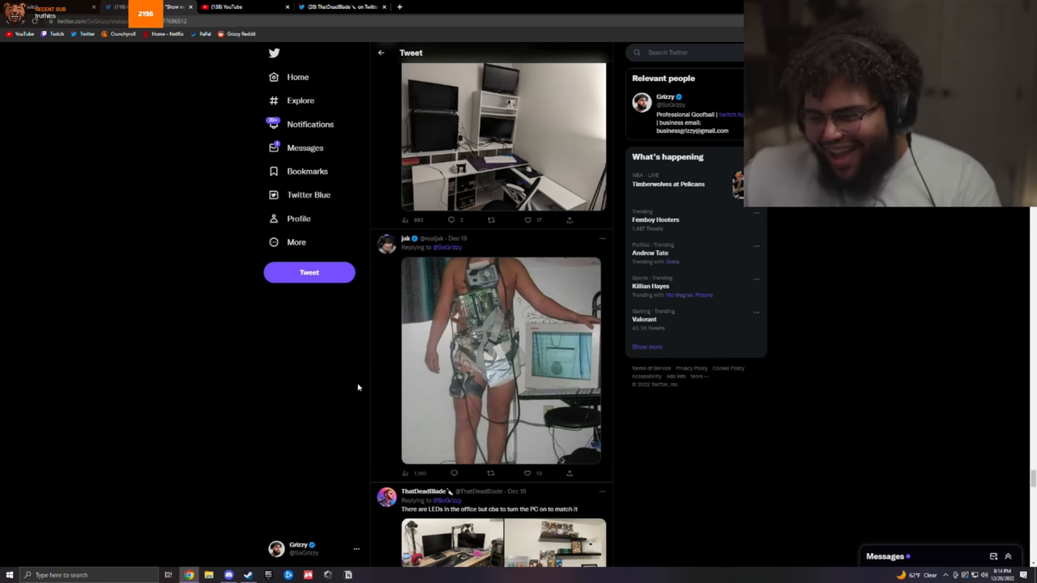
Bring up the colourfully lit dual-desk photo with neon wall lights and several monitors
{"action": "scroll", "scroll_direction": "down", "scroll_amount": 3}
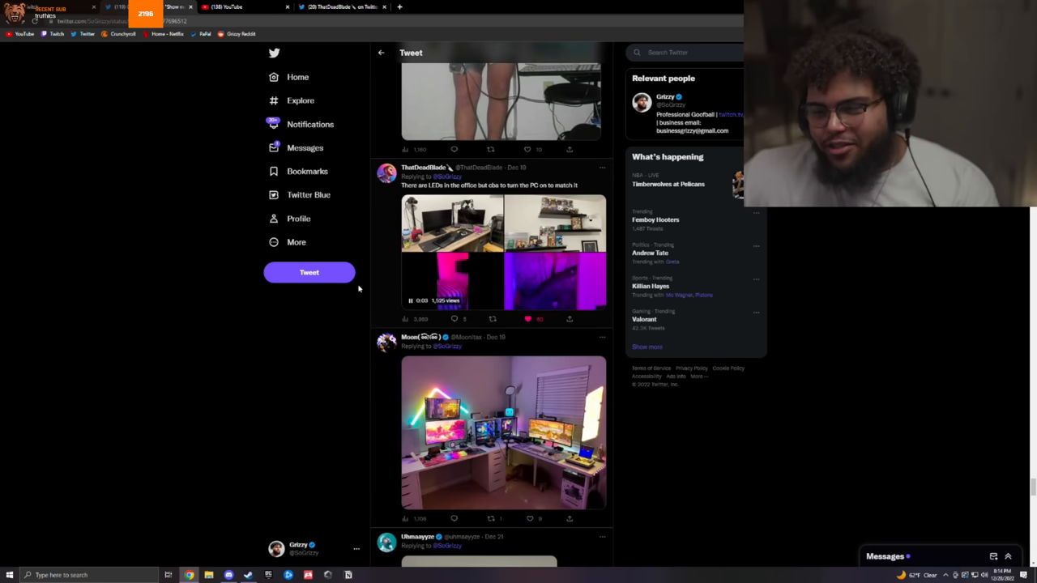
{"action": "left_click", "coordinate": [502, 445]}
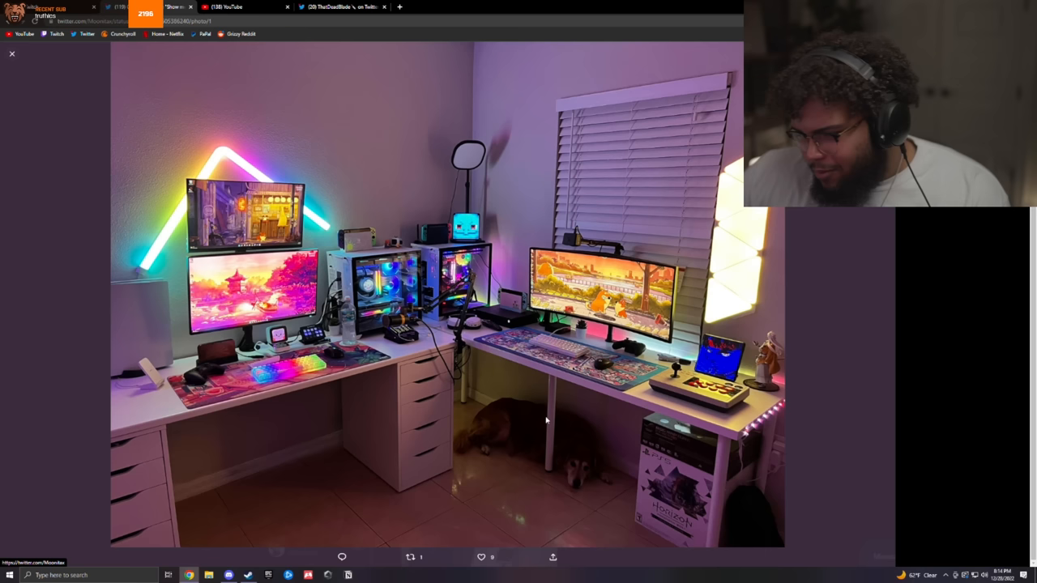
{"action": "mouse_move", "coordinate": [337, 396]}
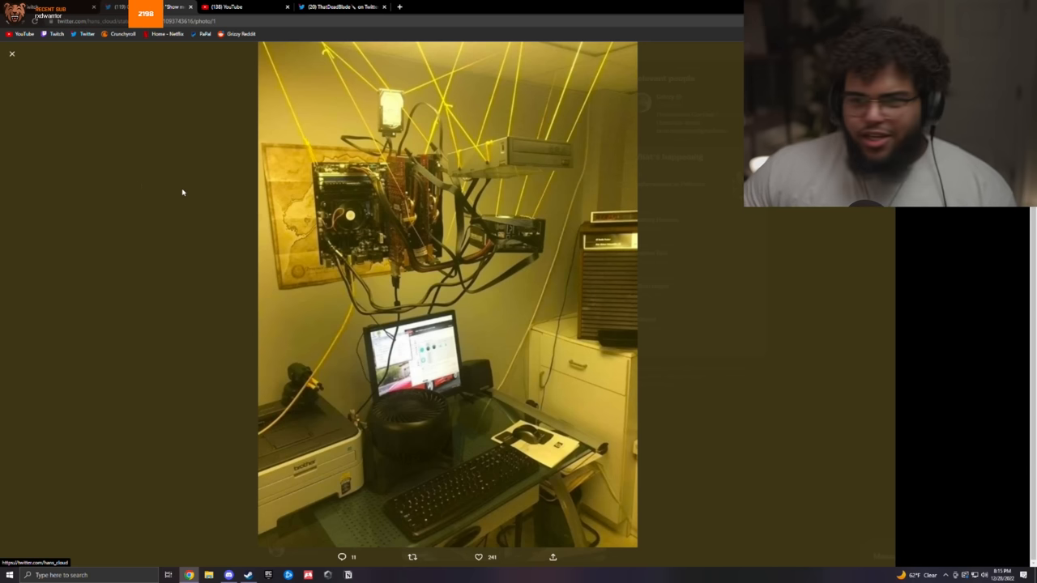
View the dark purple multi-monitor setup photo, then close it back to the replies
{"action": "left_click", "coordinate": [10, 54]}
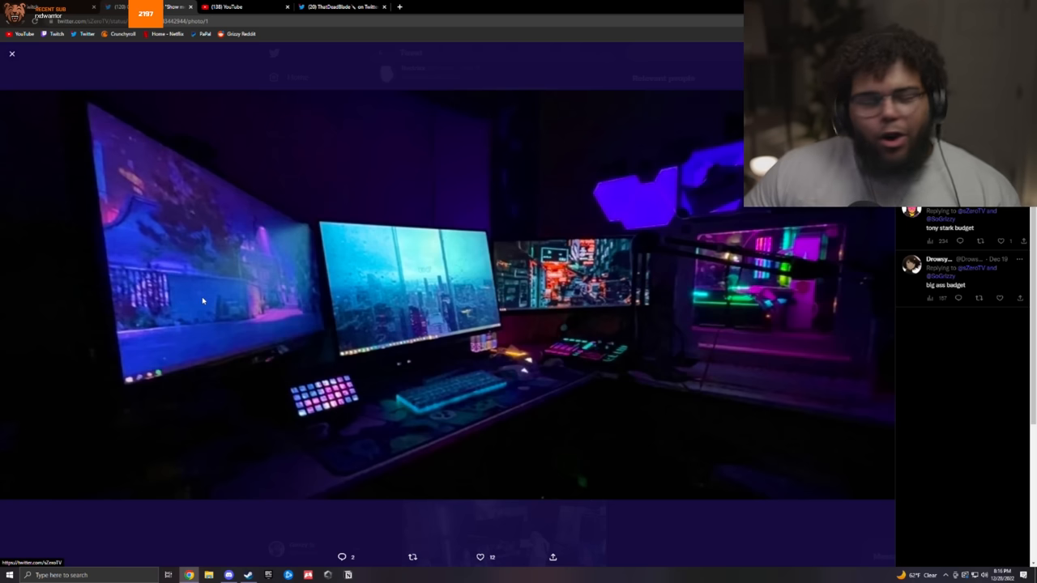
{"action": "mouse_move", "coordinate": [259, 524]}
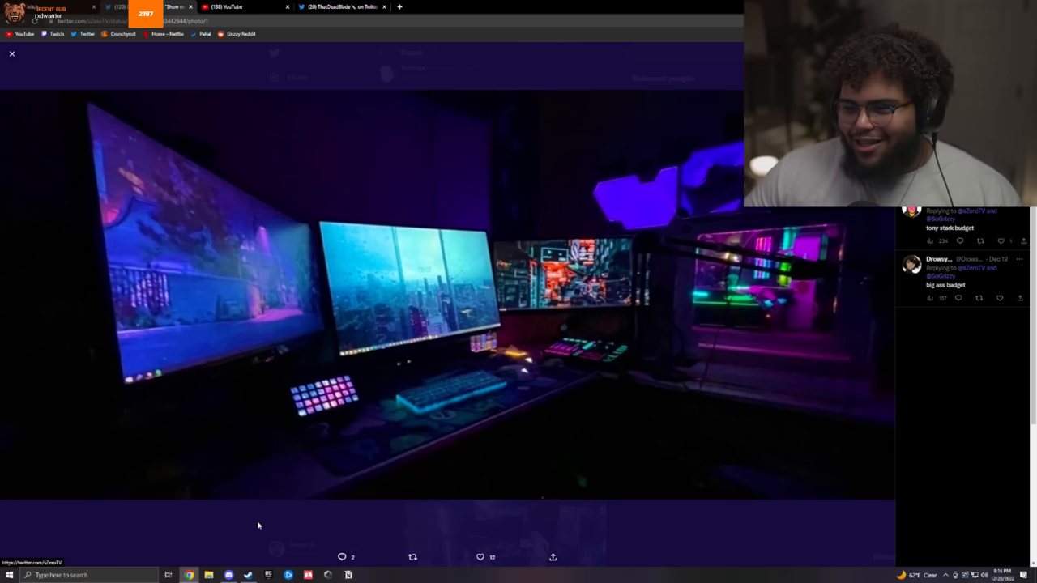
{"action": "left_click", "coordinate": [12, 54]}
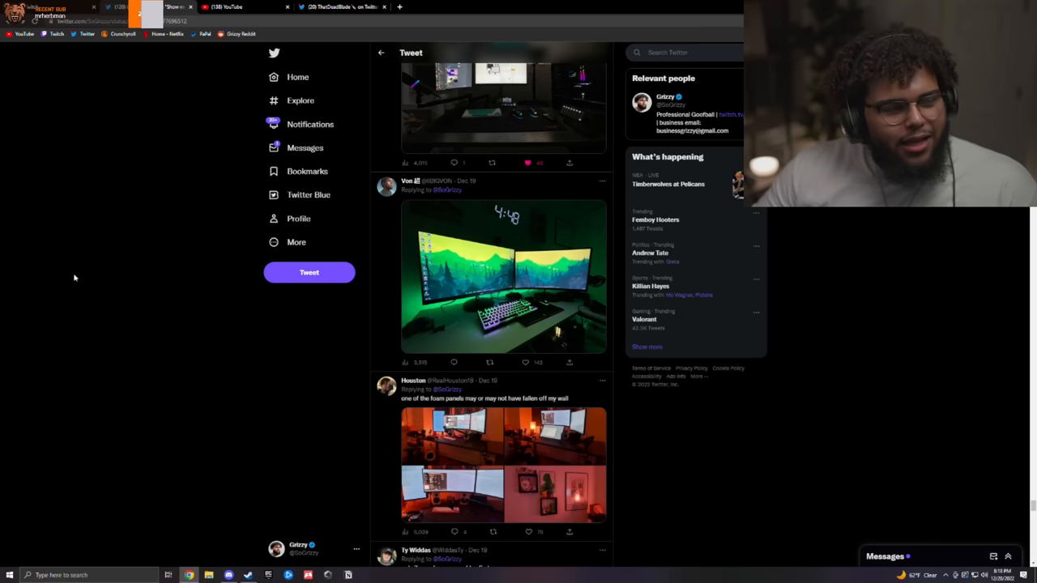
Bring up the ring-light streaming desk photo with three monitors and a boom-arm mic
{"action": "left_click", "coordinate": [502, 275]}
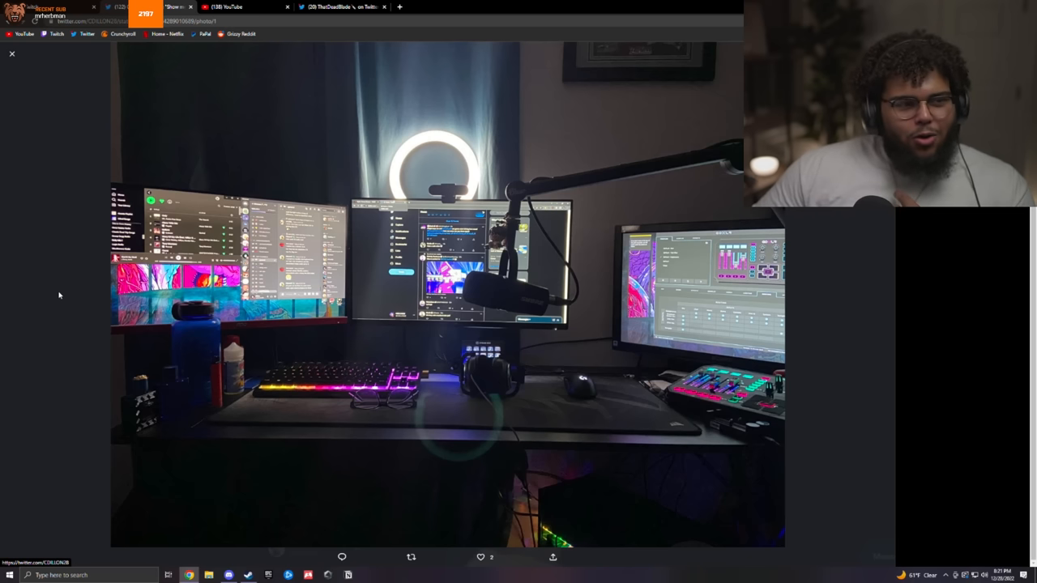
{"action": "mouse_move", "coordinate": [353, 133]}
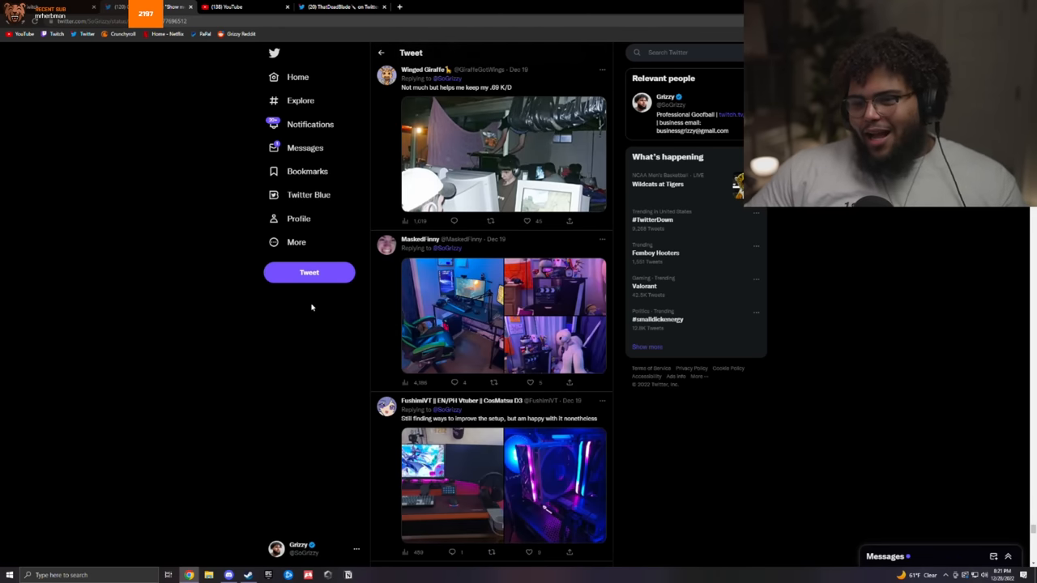
View the minimalist white desk photo with wave wallpaper, then continue down the replies
{"action": "scroll", "scroll_direction": "down", "scroll_amount": 3}
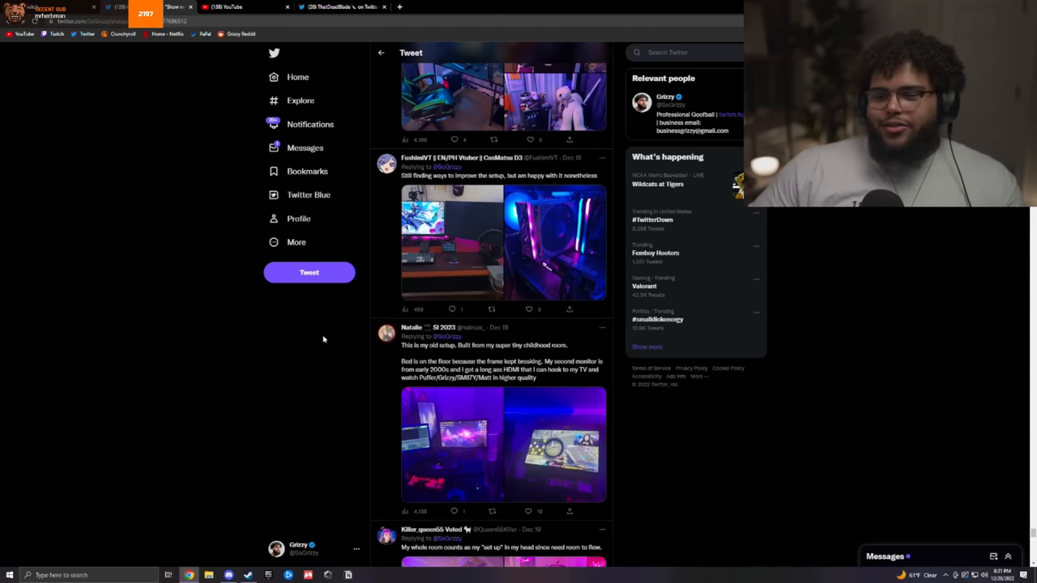
{"action": "left_click", "coordinate": [452, 241]}
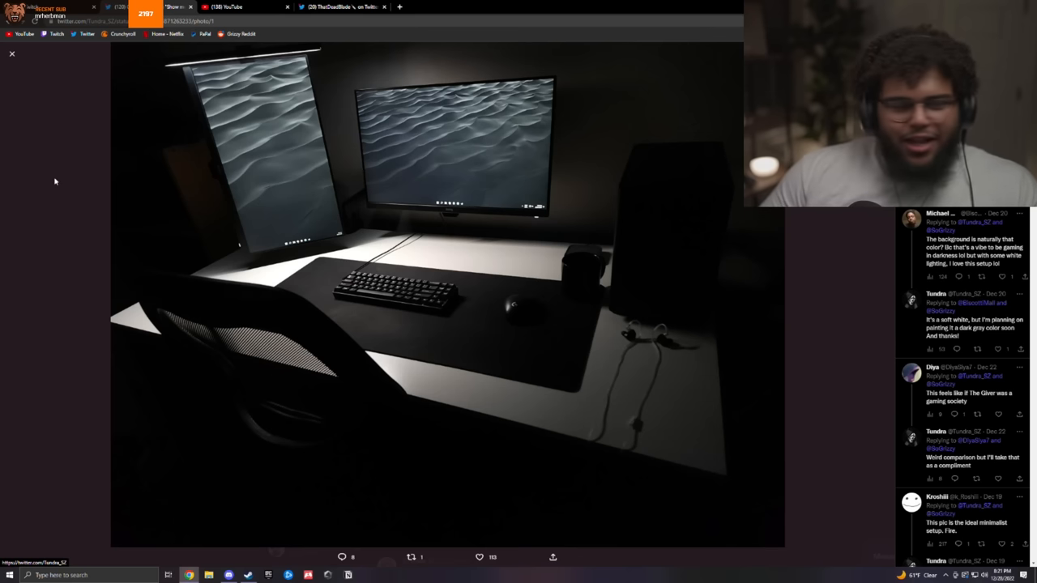
{"action": "left_click", "coordinate": [12, 54]}
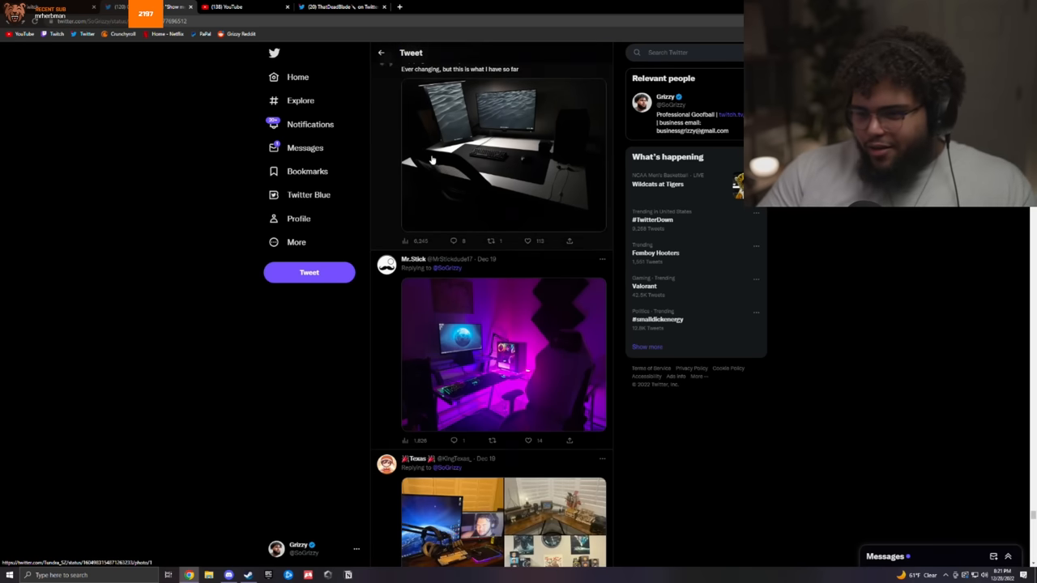
{"action": "scroll", "scroll_direction": "down", "scroll_amount": 3}
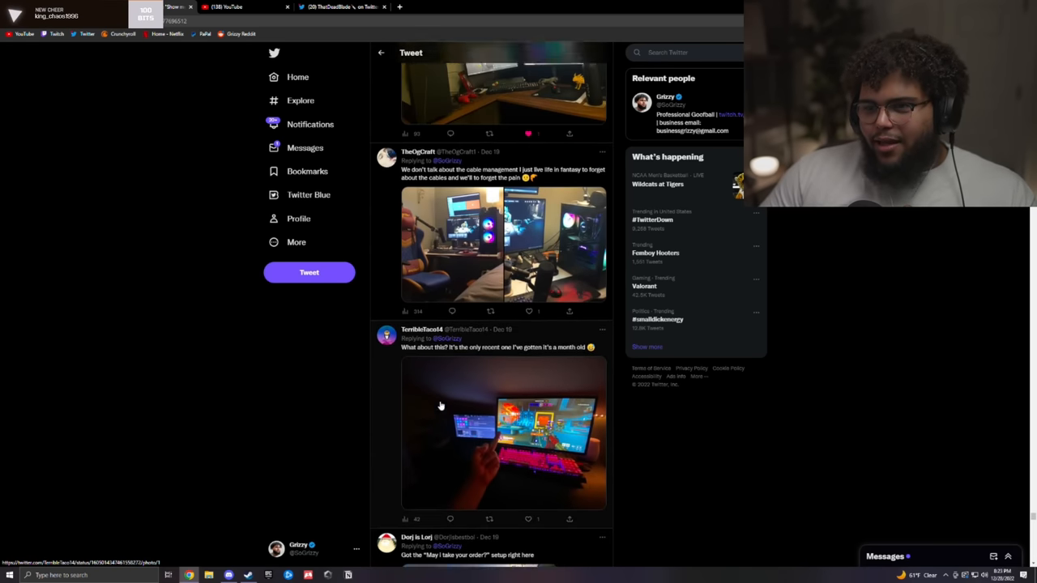
{"action": "scroll", "scroll_direction": "down", "scroll_amount": 3}
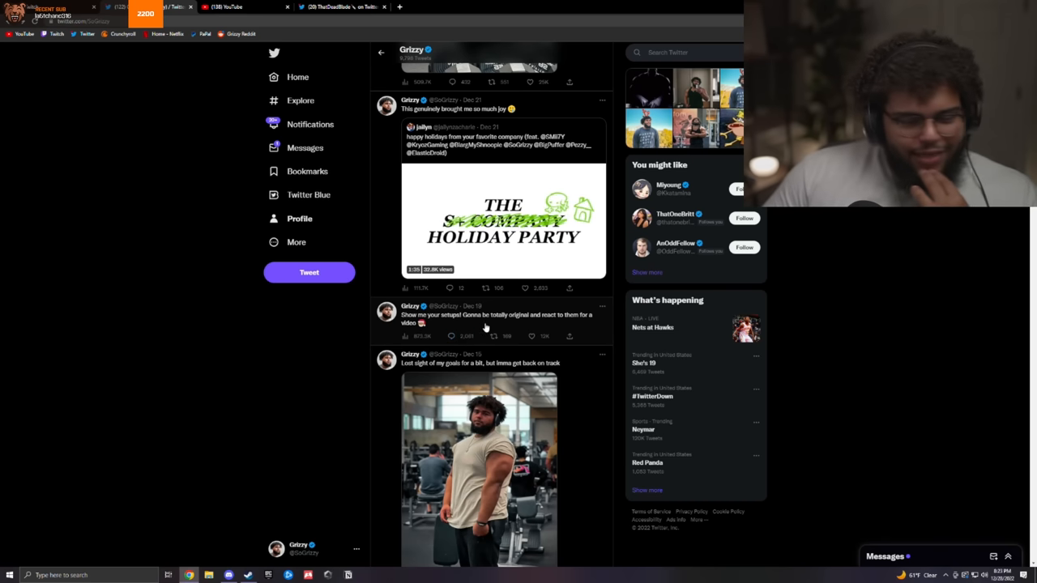
{"action": "mouse_move", "coordinate": [482, 324]}
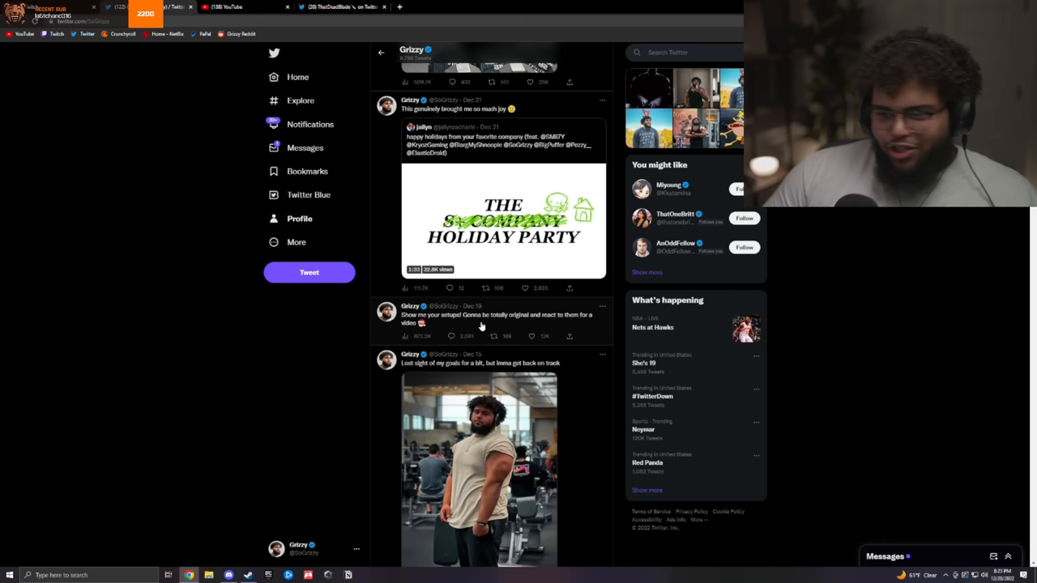